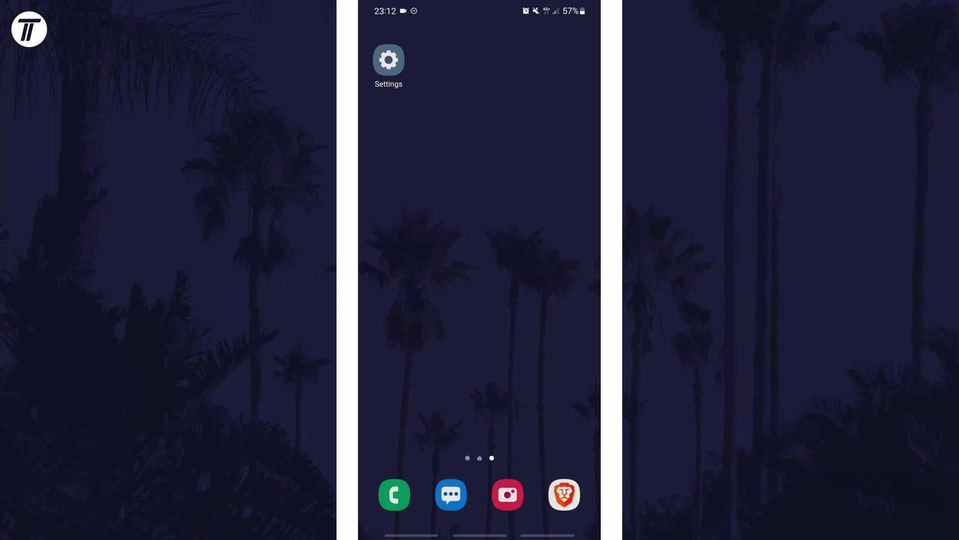
Launch Android Settings and go to the Connections section
click(389, 59)
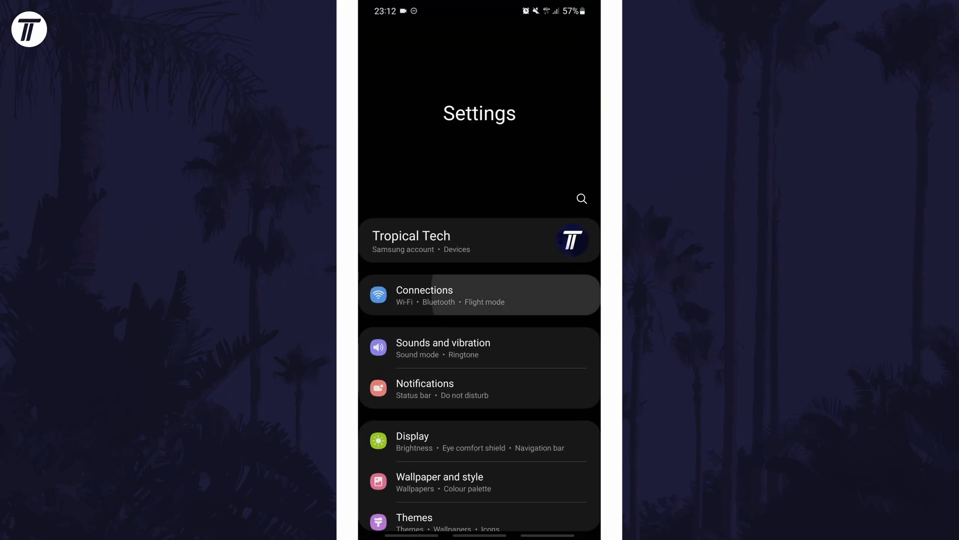
click(480, 295)
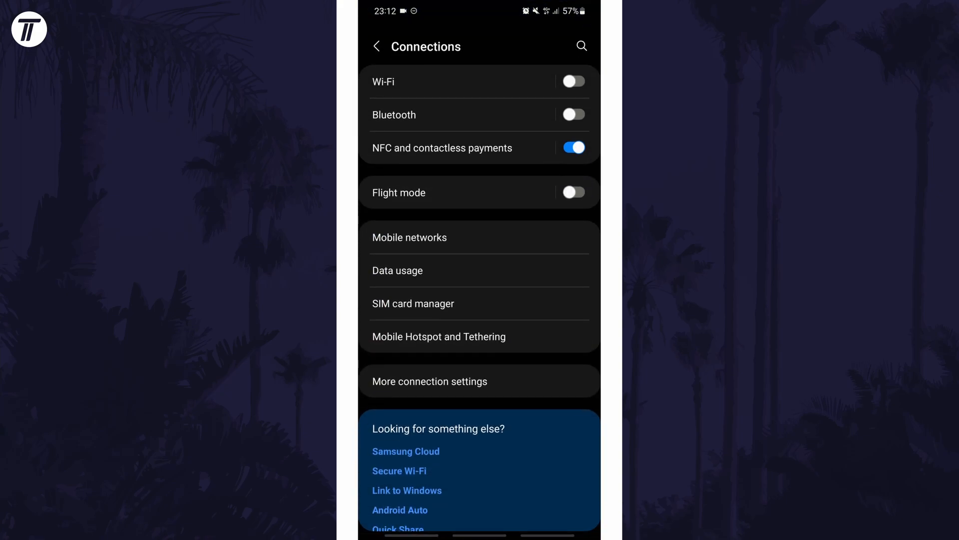